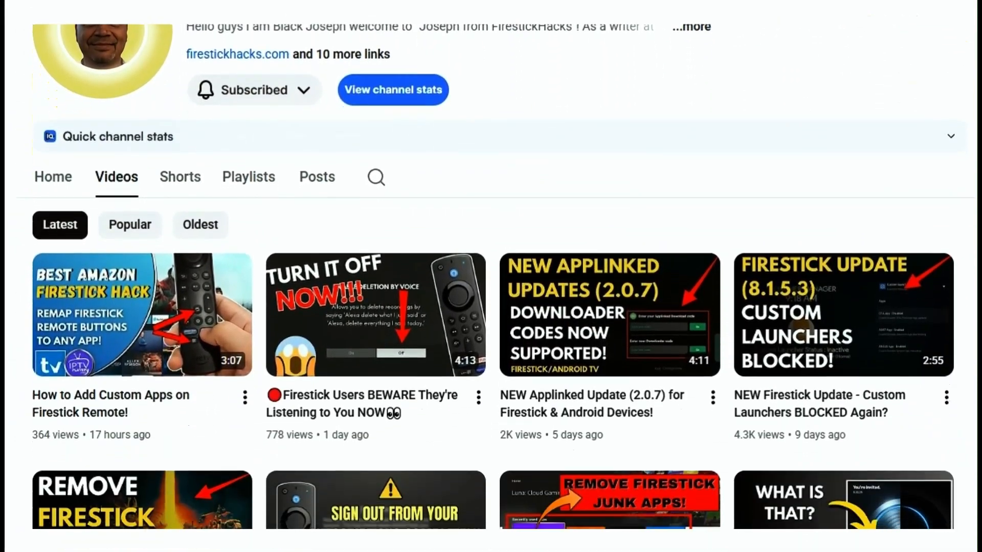
- Reach Settings from the home screen's app row and enter Preferences
{"action": "scroll", "scroll_direction": "down", "scroll_amount": 3}
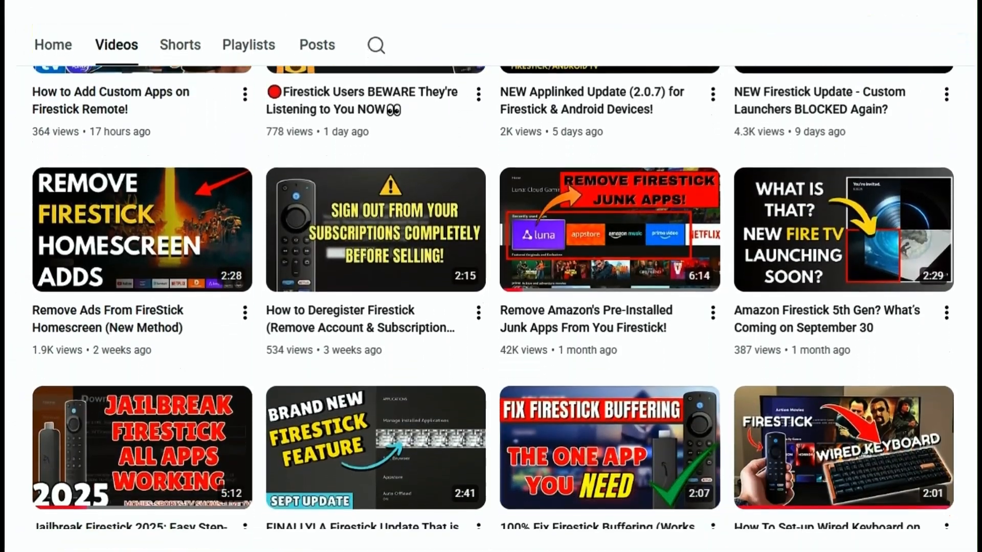
{"action": "scroll", "scroll_direction": "down", "scroll_amount": 3}
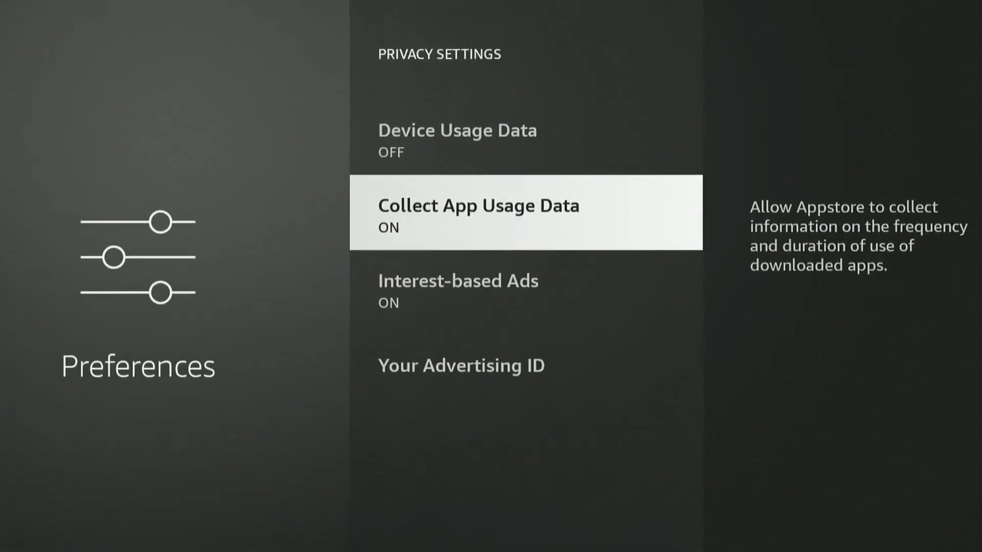
{"action": "left_click", "coordinate": [458, 280]}
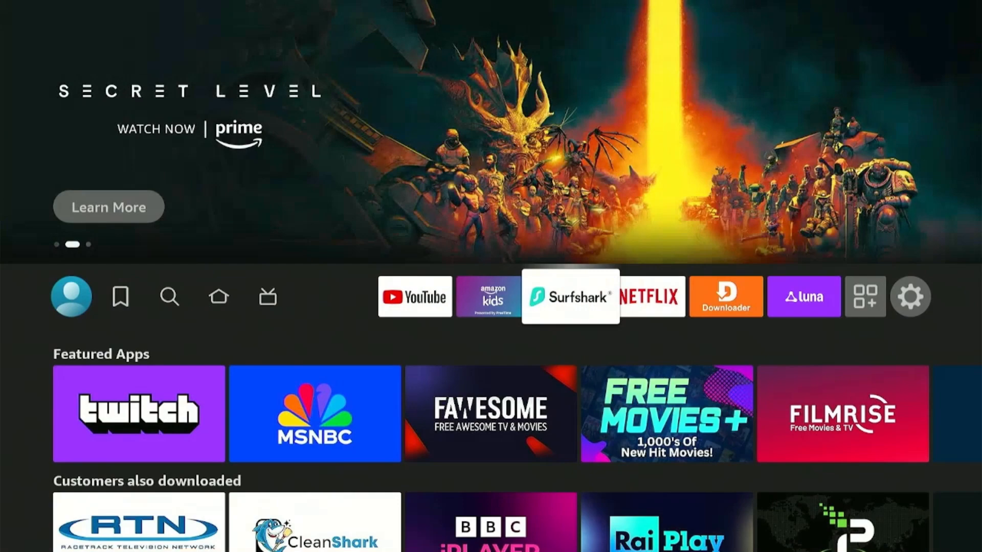
{"action": "left_click", "coordinate": [804, 297]}
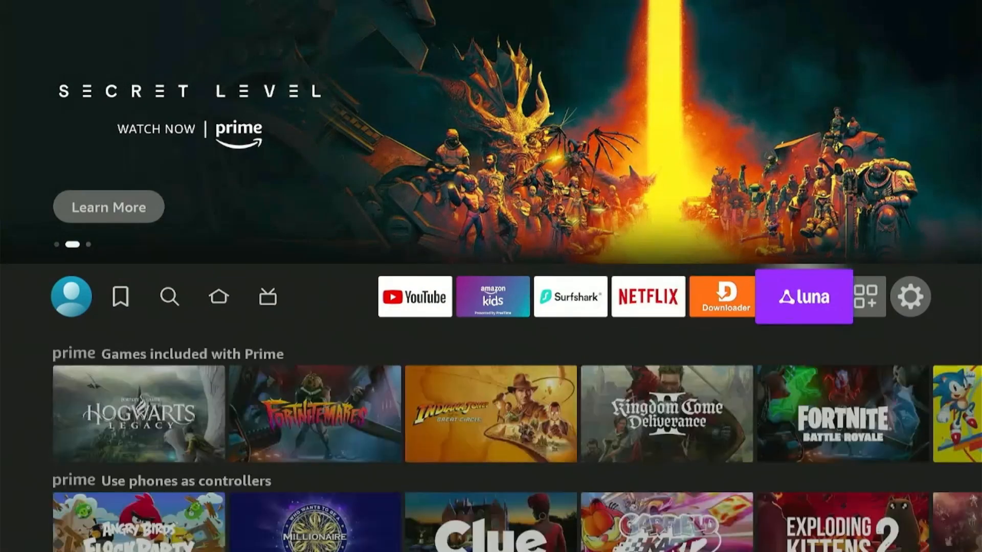
{"action": "left_click", "coordinate": [910, 297]}
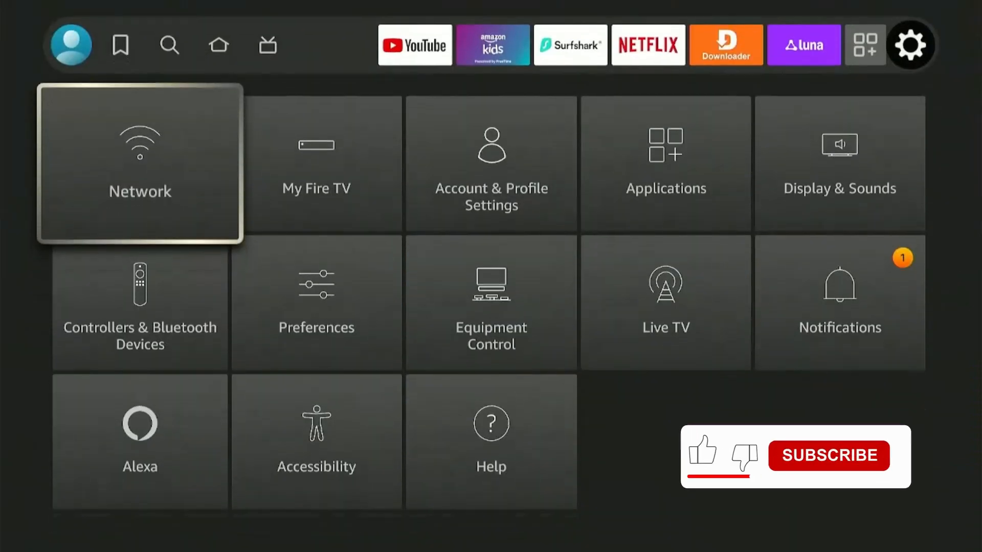
{"action": "left_click", "coordinate": [829, 457]}
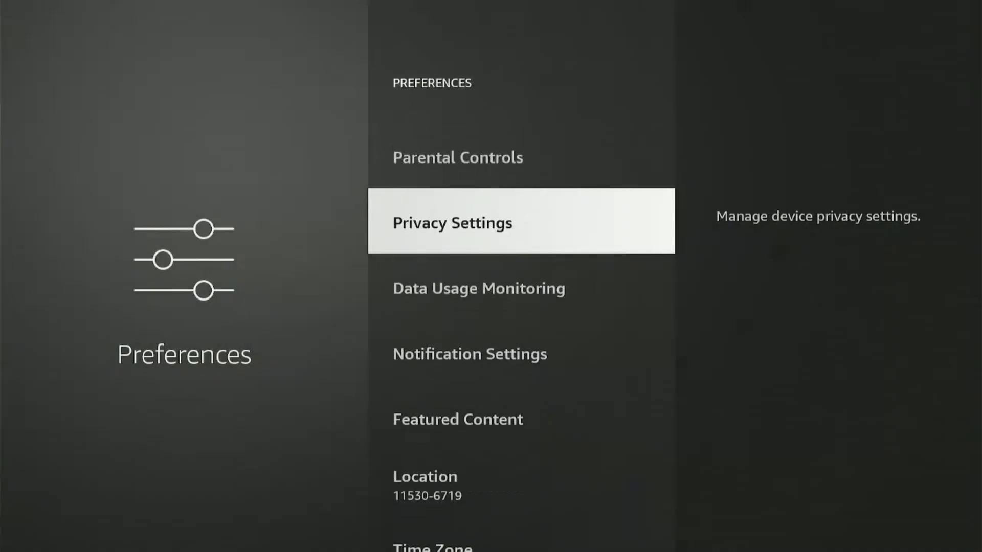
- Enter Privacy Settings and switch Cookie Consent to OFF
{"action": "left_click", "coordinate": [452, 223]}
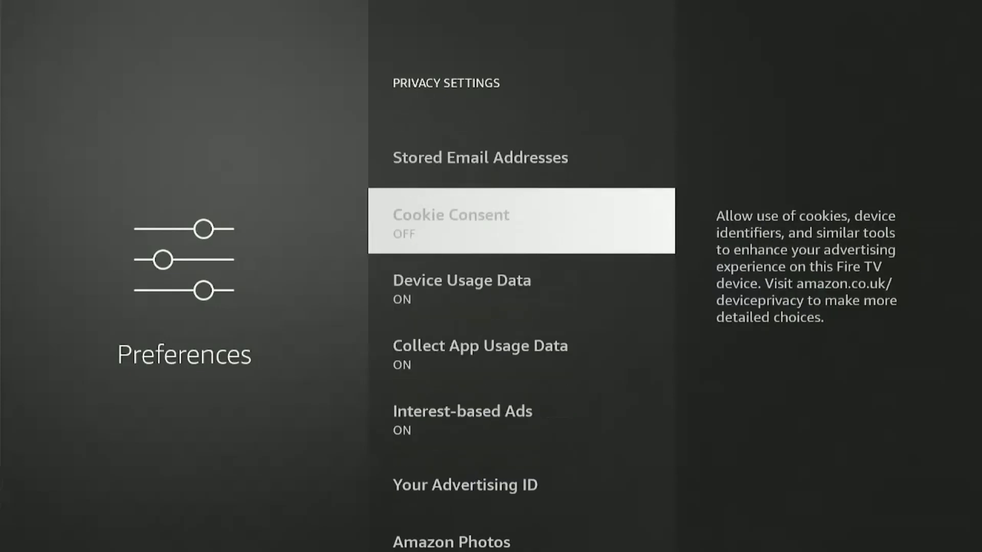
{"action": "left_click", "coordinate": [521, 221]}
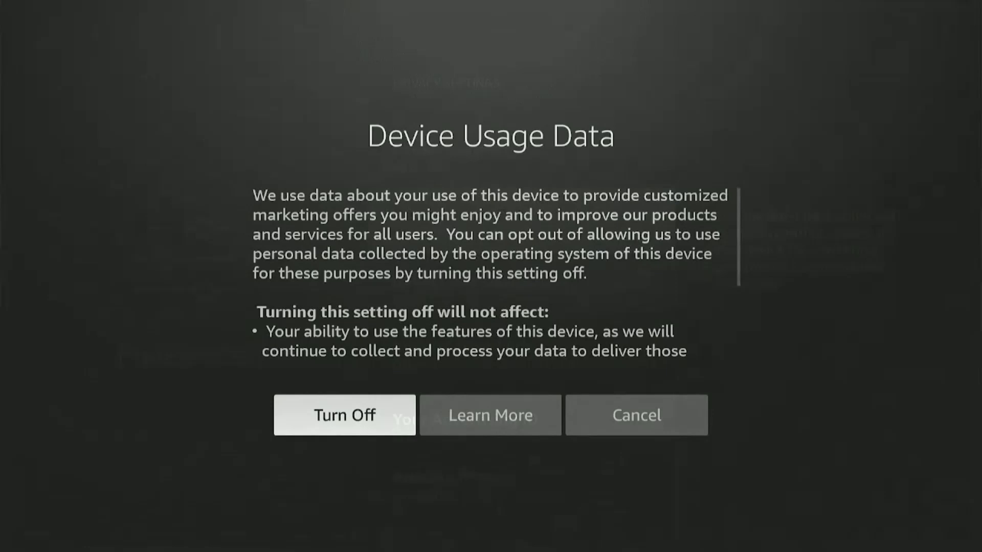
- Confirm Turn Off in the Device Usage Data dialog
{"action": "left_click", "coordinate": [343, 415]}
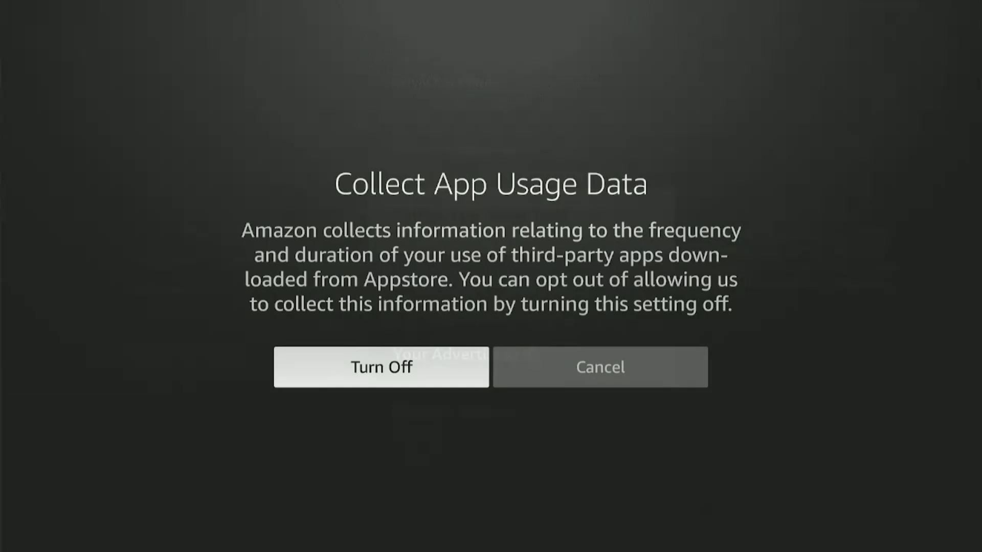
- Confirm Turn Off for Collect App Usage Data and Interest-based Ads, returning to the list top
{"action": "left_click", "coordinate": [381, 366]}
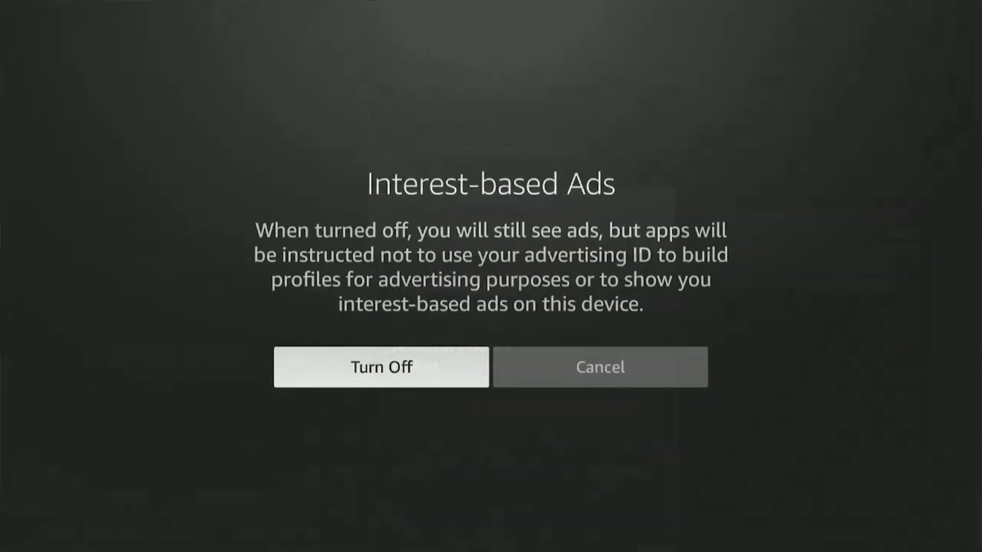
{"action": "left_click", "coordinate": [381, 367]}
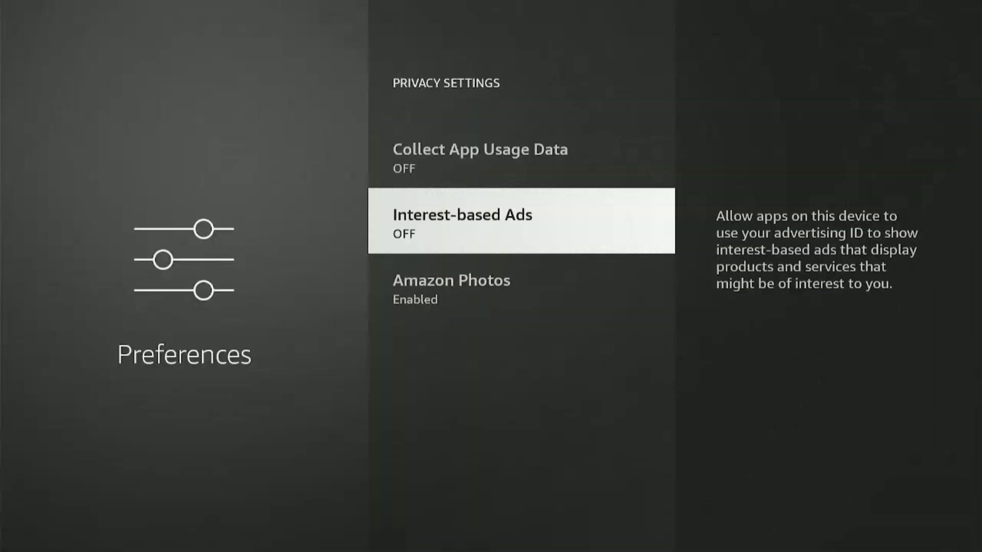
{"action": "key", "text": "up"}
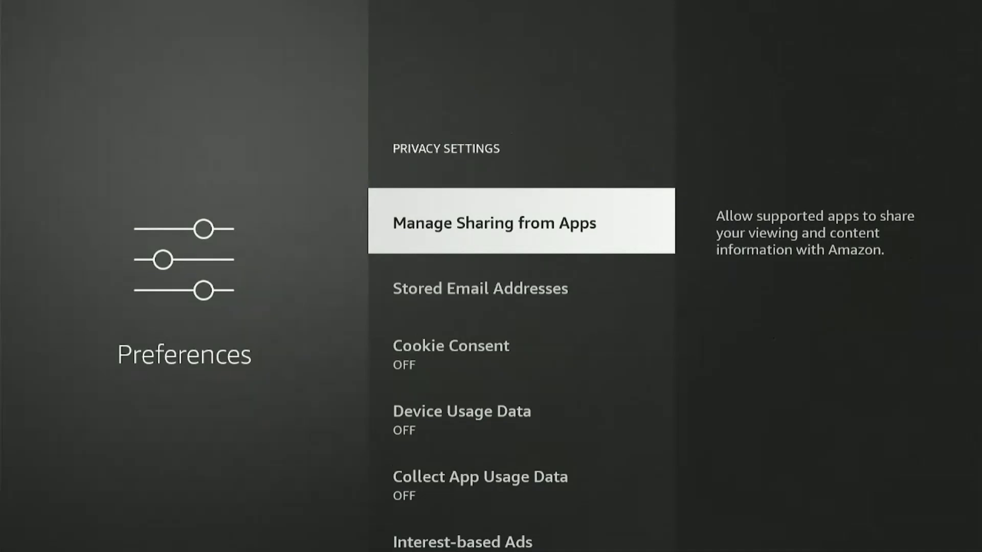
- In Manage Sharing from Apps, set Share App Viewing and Content Information OFF, then back out
{"action": "left_click", "coordinate": [519, 221]}
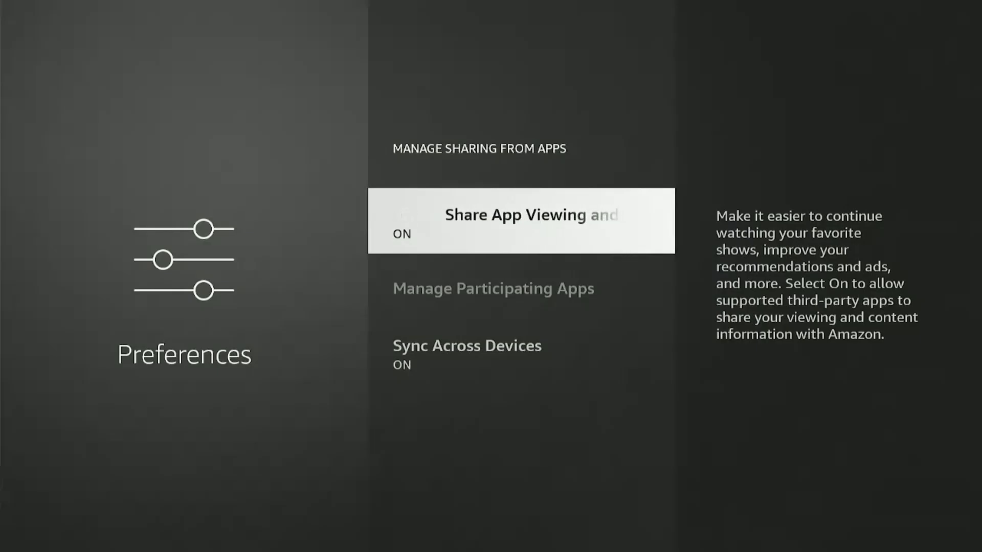
{"action": "left_click", "coordinate": [519, 221]}
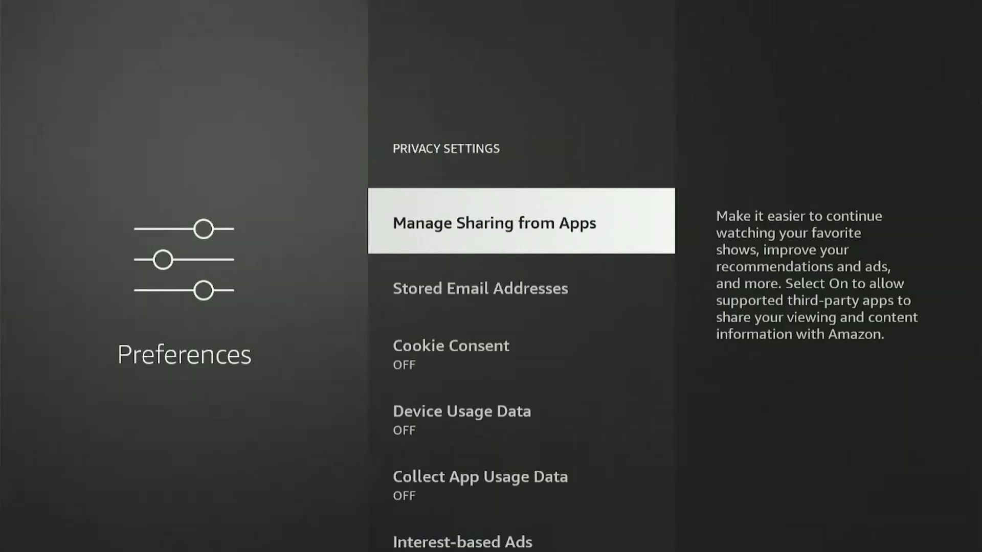
{"action": "key", "text": "Back"}
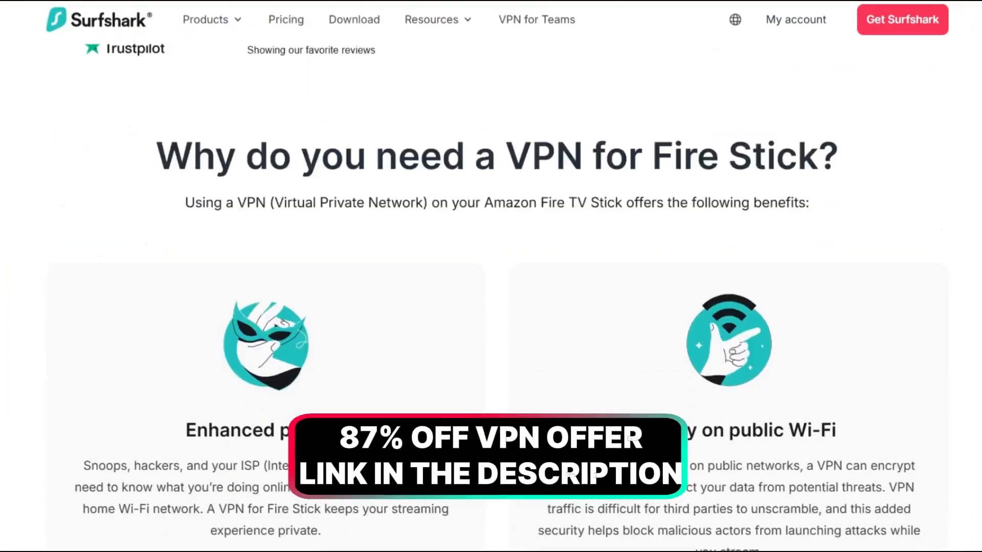
{"action": "scroll", "scroll_direction": "down", "scroll_amount": 3}
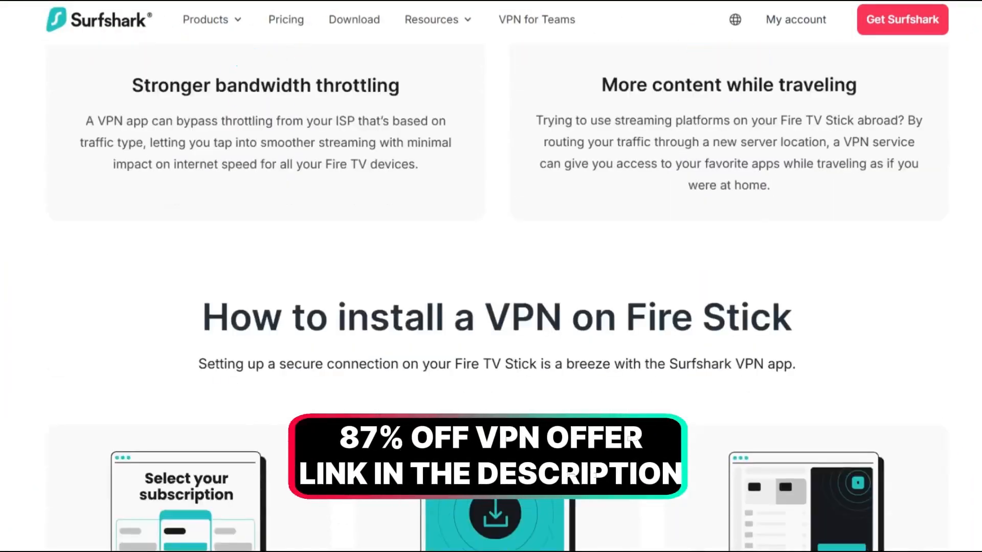
{"action": "scroll", "scroll_direction": "down", "scroll_amount": 3}
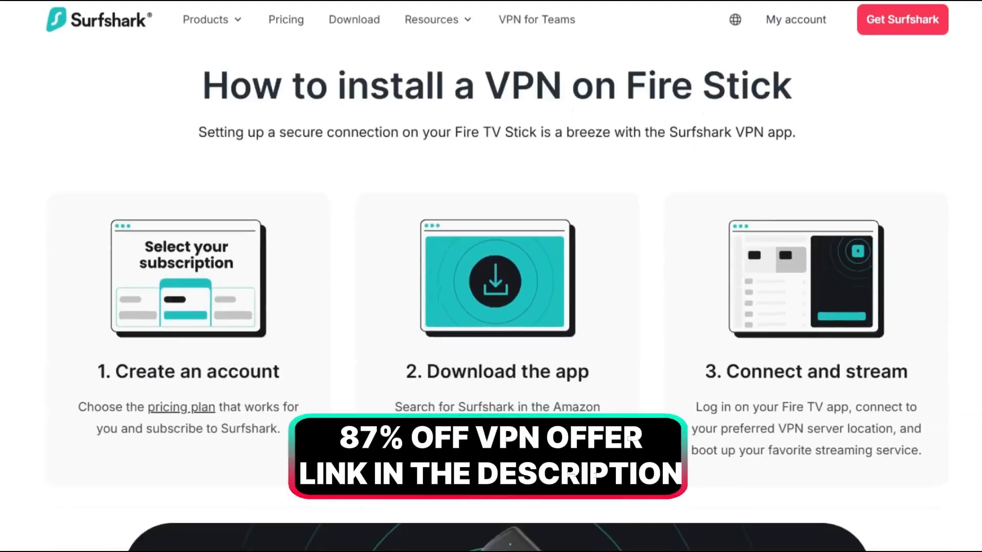
{"action": "scroll", "scroll_direction": "down", "scroll_amount": 3}
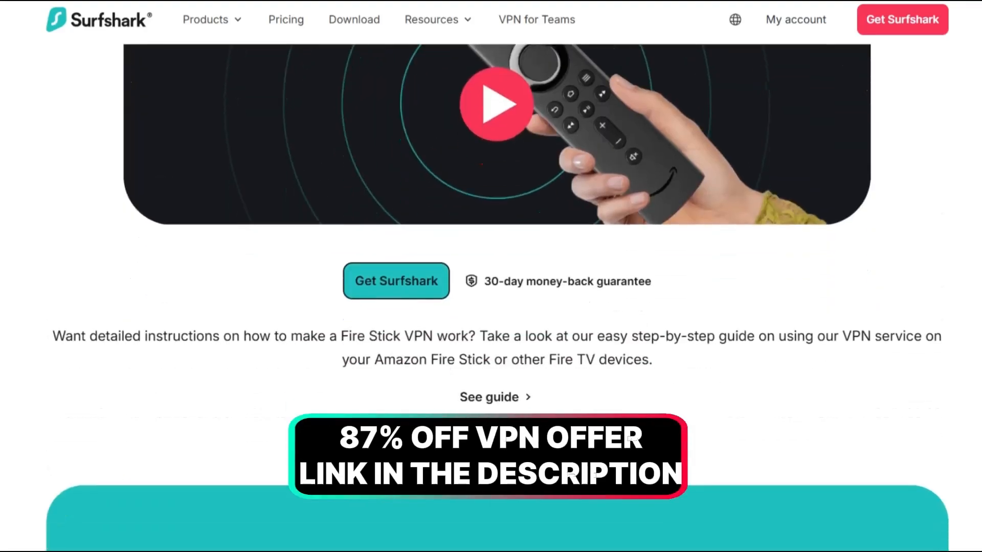
{"action": "scroll", "scroll_direction": "down", "scroll_amount": 3}
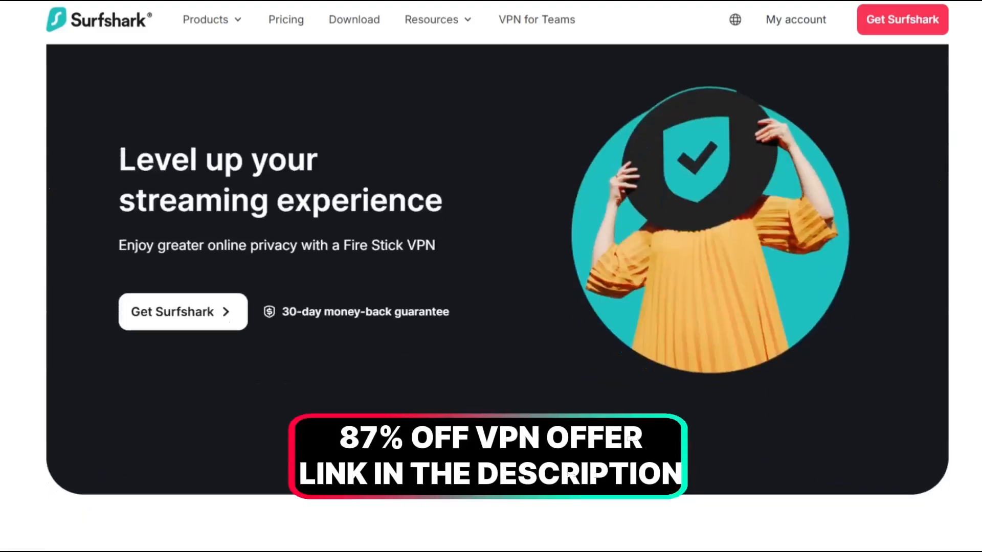
{"action": "scroll", "scroll_direction": "down", "scroll_amount": 3}
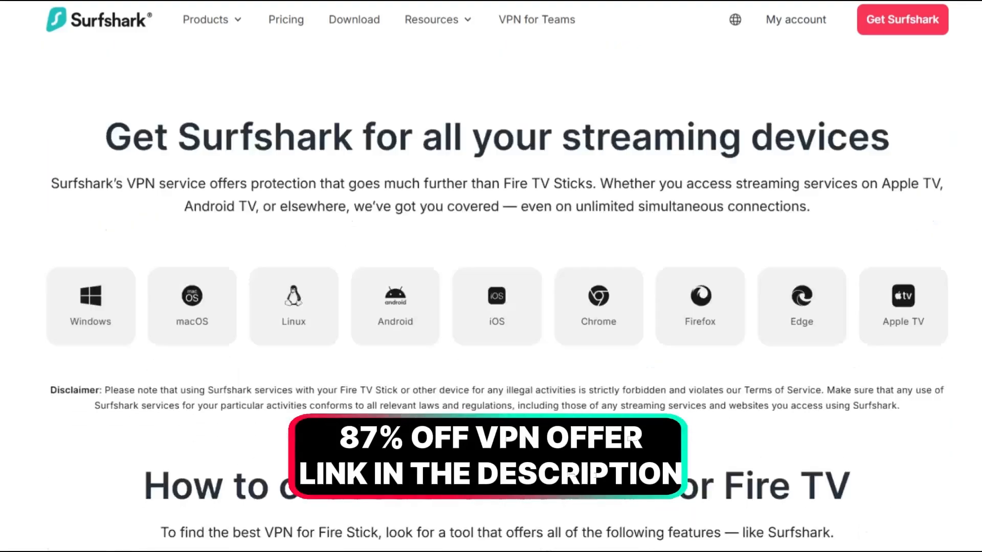
{"action": "scroll", "scroll_direction": "down", "scroll_amount": 3}
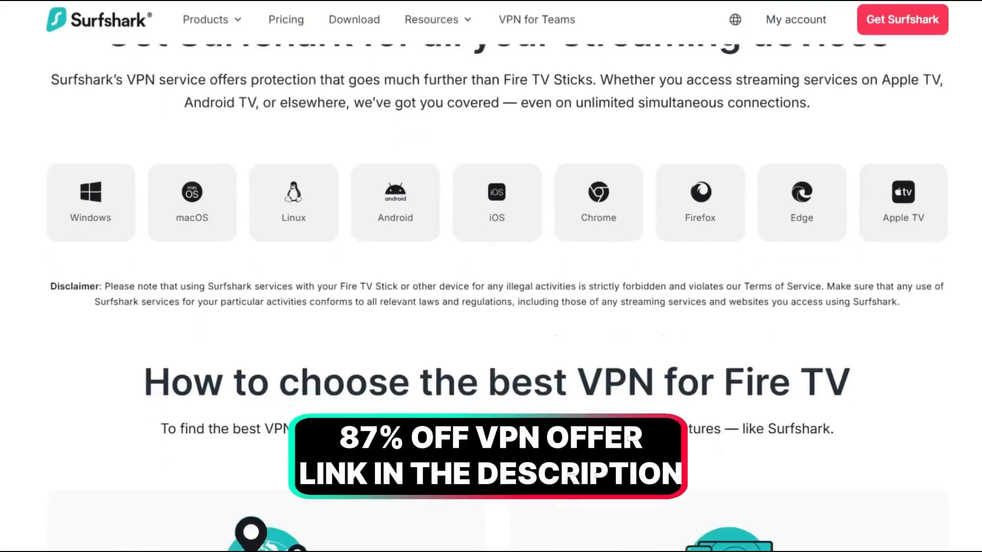
{"action": "scroll", "scroll_direction": "down", "scroll_amount": 3}
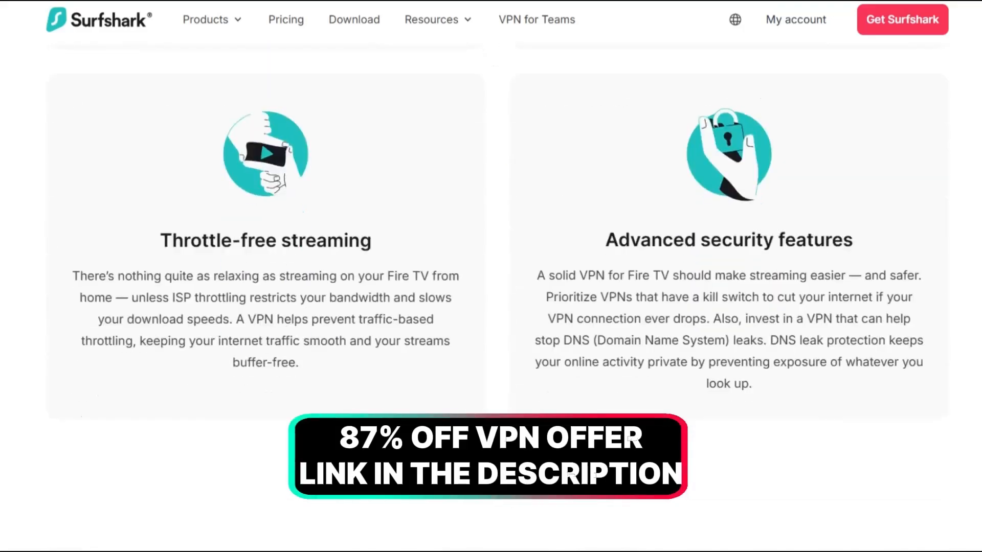
{"action": "scroll", "scroll_direction": "down", "scroll_amount": 3}
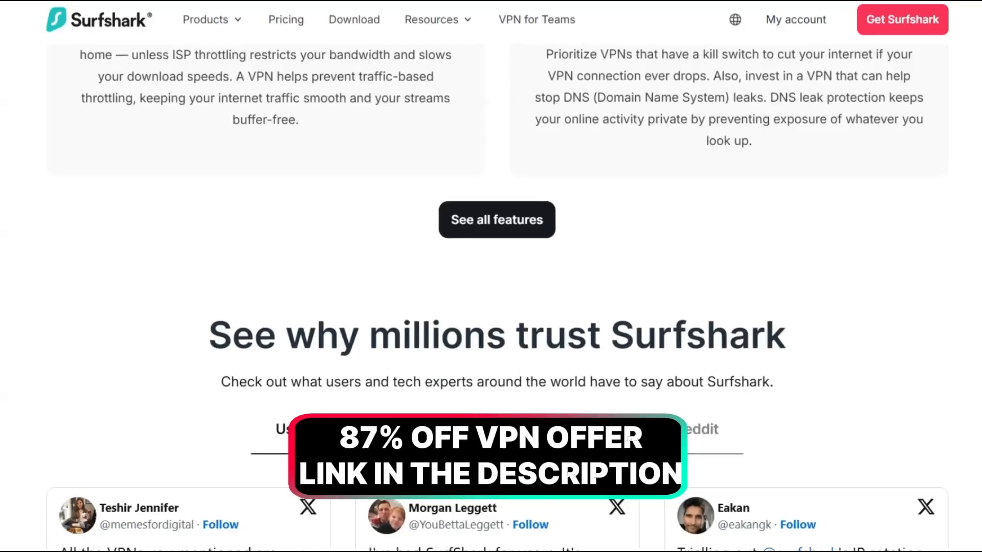